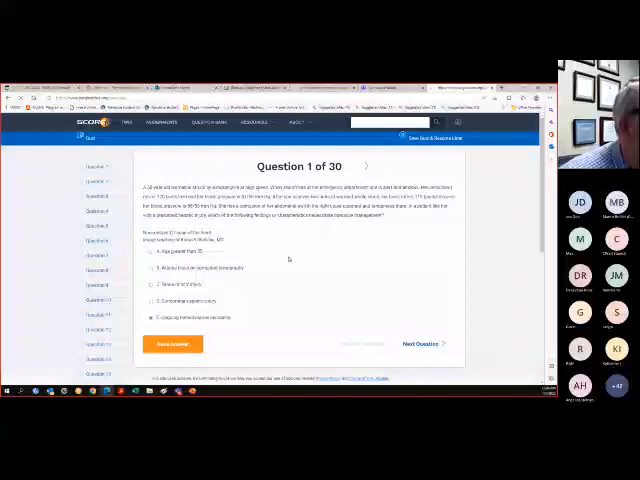
Step: Submit choice E for question 1 and scroll down to its explanation
click(172, 343)
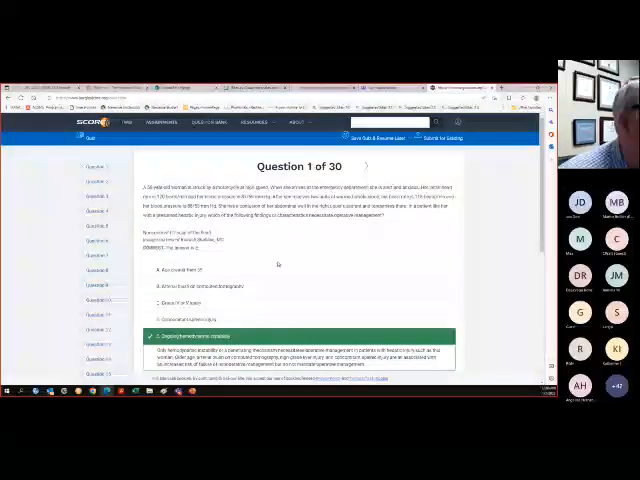
scroll(down, 3)
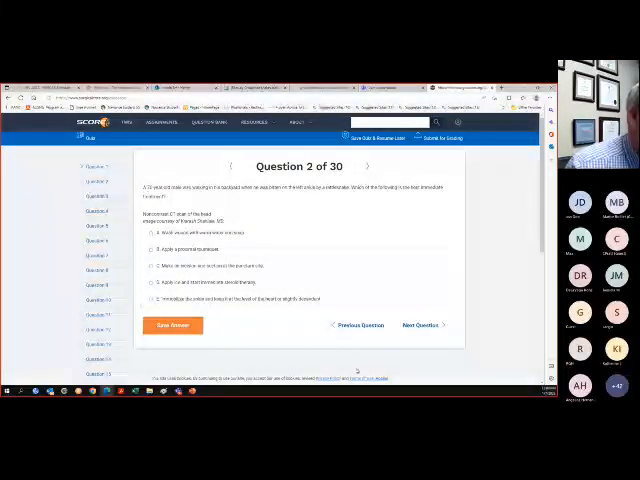
Step: Answer question 2 with choice A, washing with warm water and soap, then read the explanation
click(150, 249)
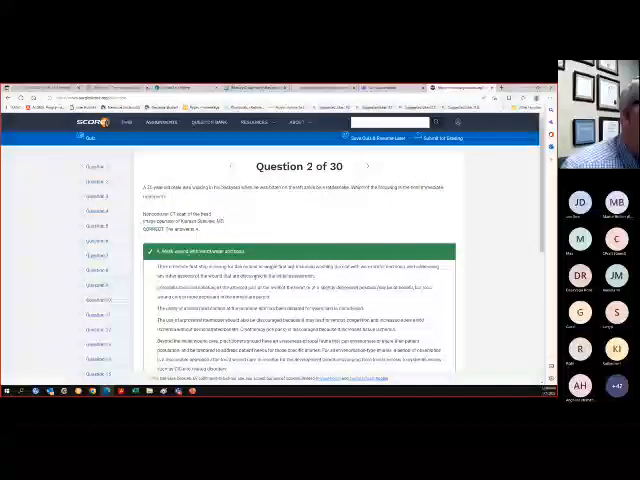
scroll(down, 3)
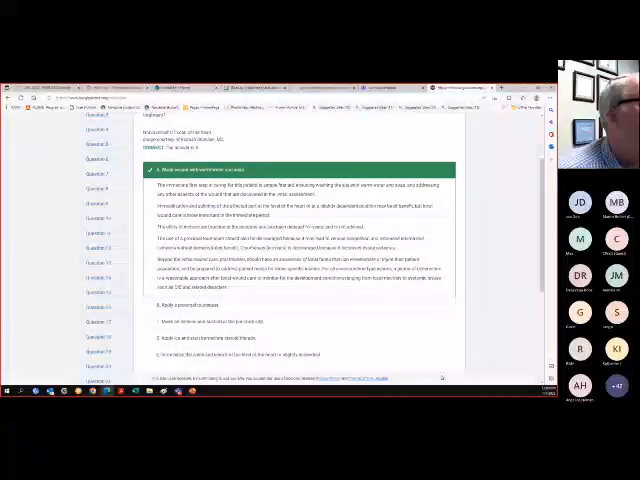
scroll(down, 3)
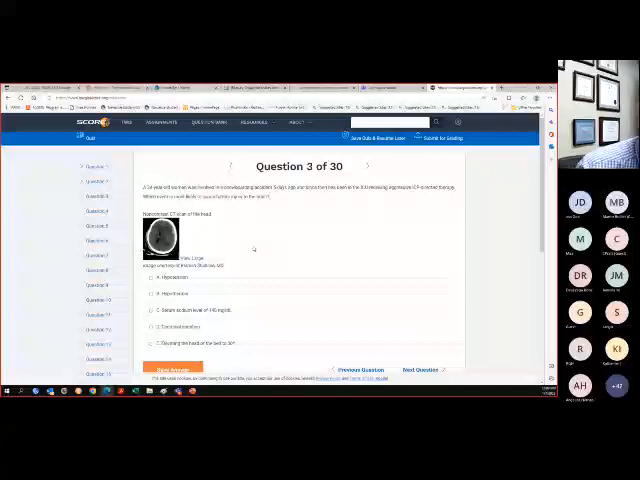
Step: Select option A, Hypothermia, as the answer to question 3
click(160, 278)
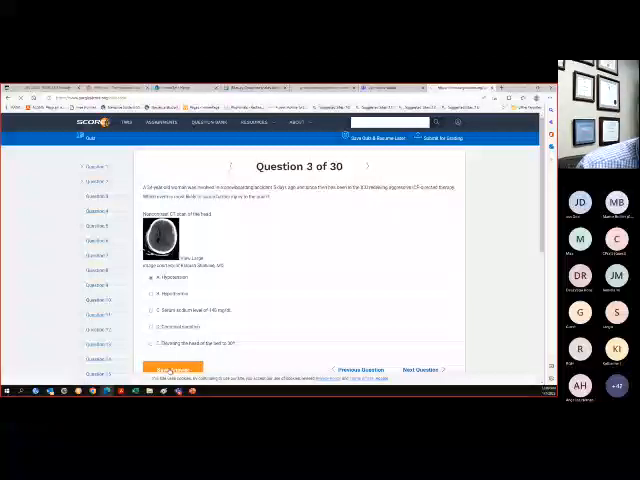
Step: Submit Hypothermia for question 3 and scroll through its explanation
click(172, 369)
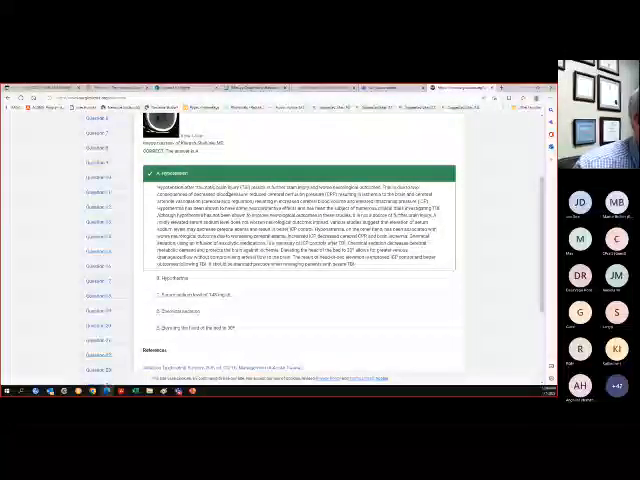
scroll(down, 3)
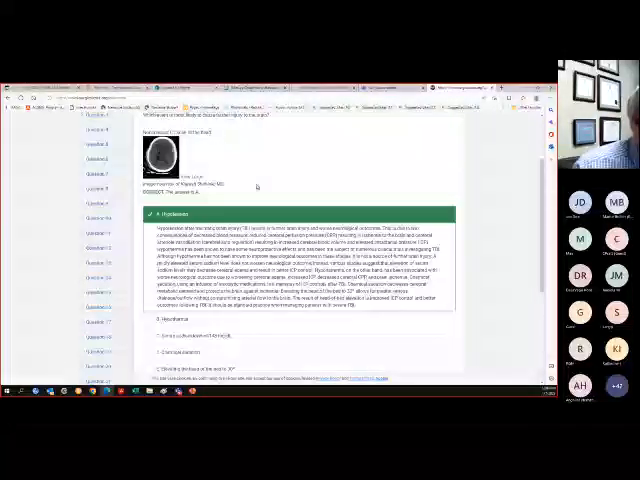
scroll(down, 3)
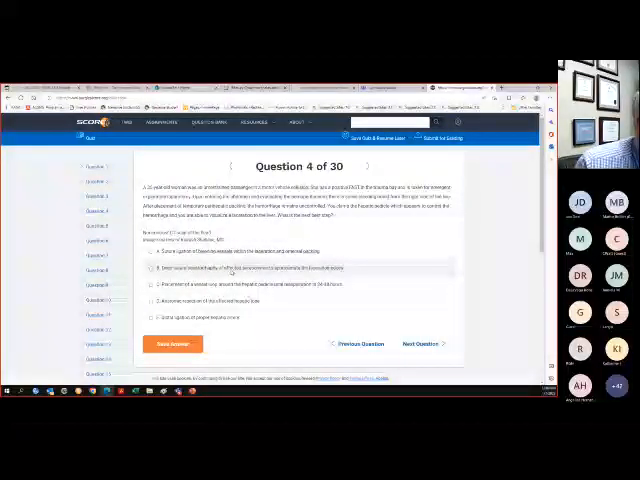
Step: Submit choice A as the answer to question 4
click(160, 281)
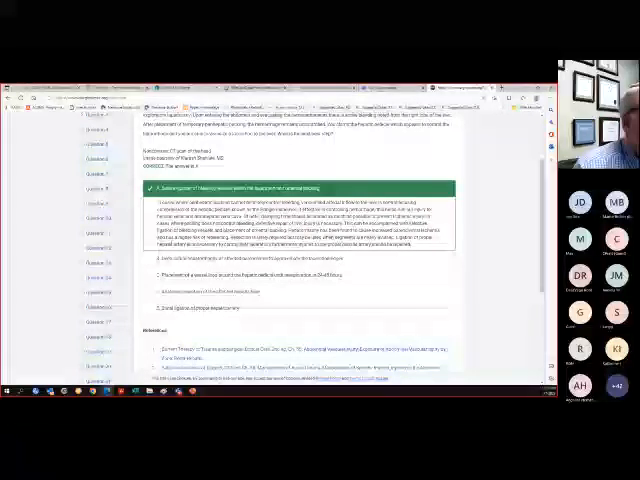
scroll(down, 3)
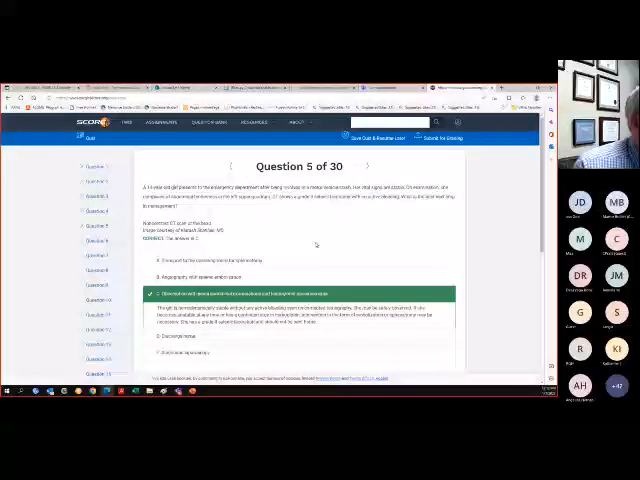
scroll(down, 3)
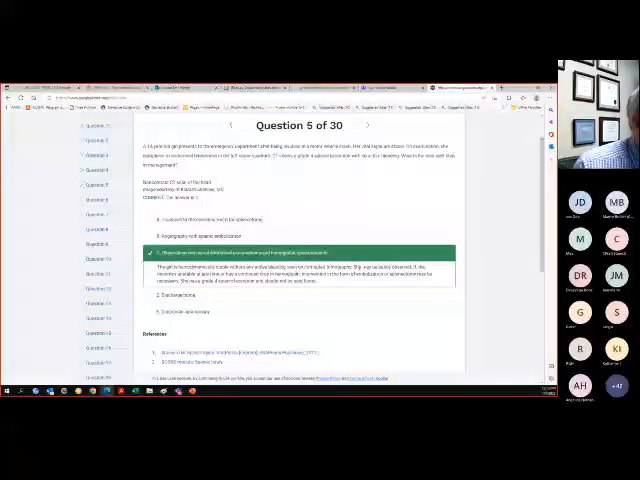
scroll(down, 3)
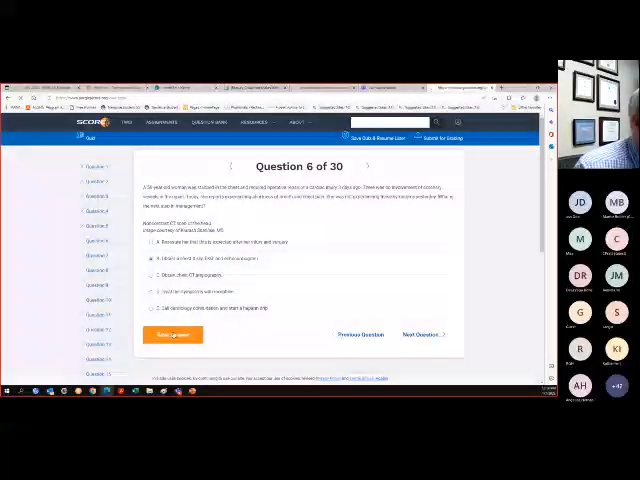
Step: Submit choice B for question 6 and scroll through the explanation
click(172, 333)
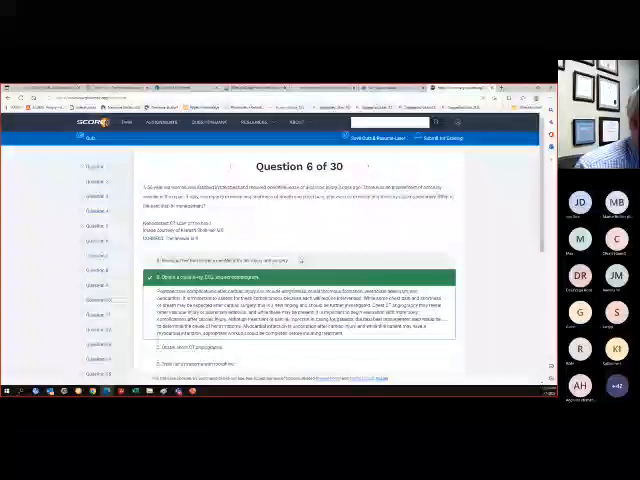
scroll(down, 3)
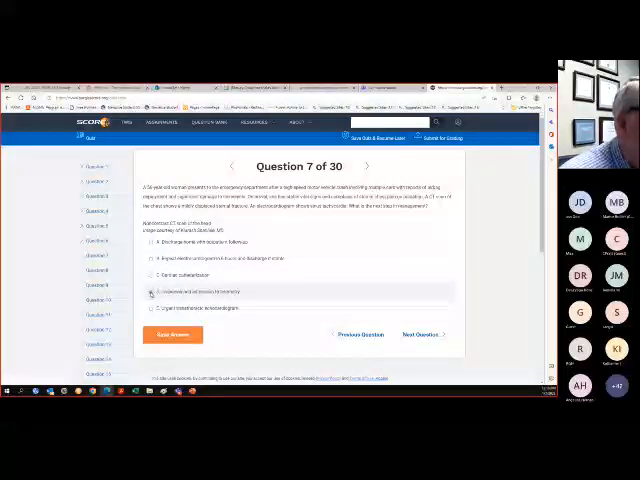
Step: Submit answer D on question 7 and scroll down through the explanation and references
click(172, 334)
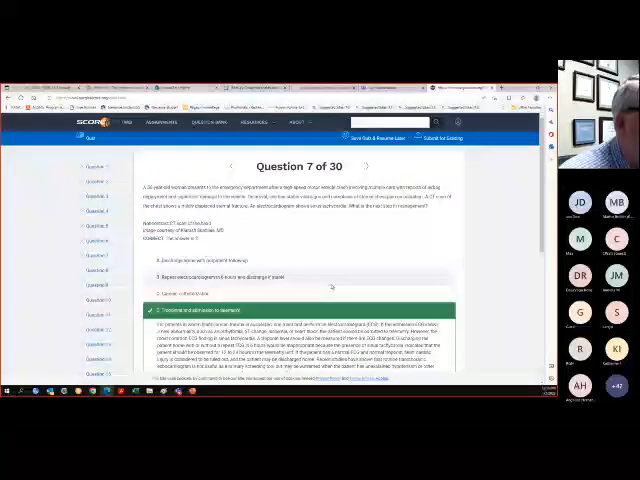
scroll(down, 3)
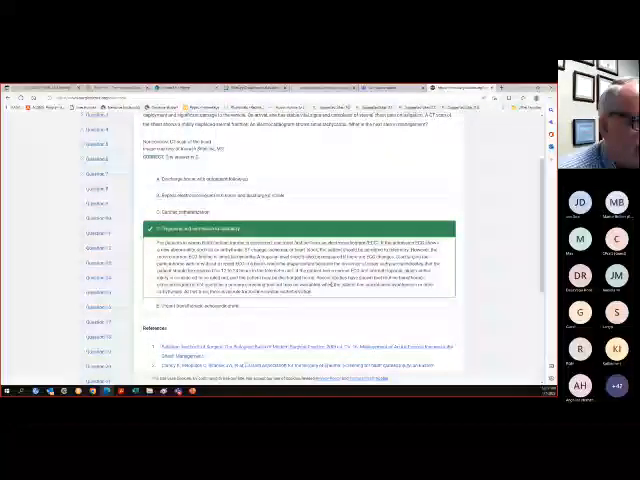
scroll(down, 3)
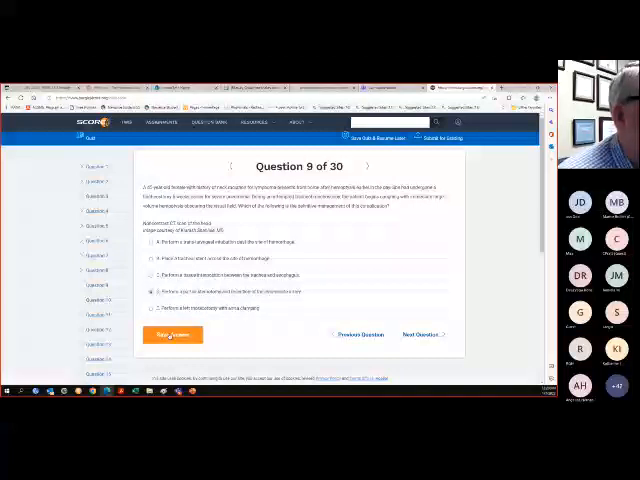
Step: Submit answer D for question 9 and scroll down to the references
click(172, 334)
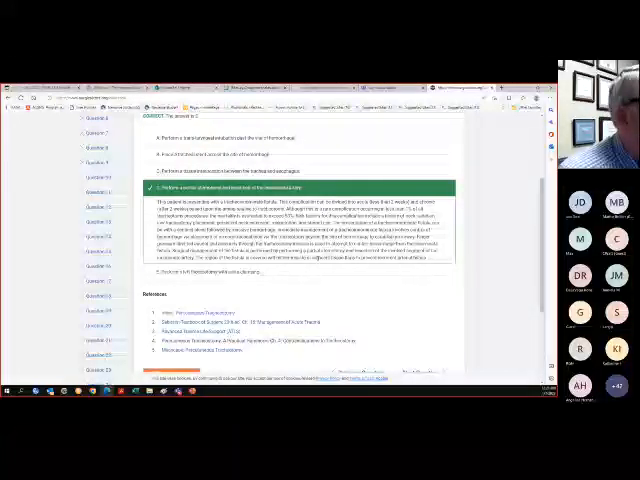
scroll(down, 3)
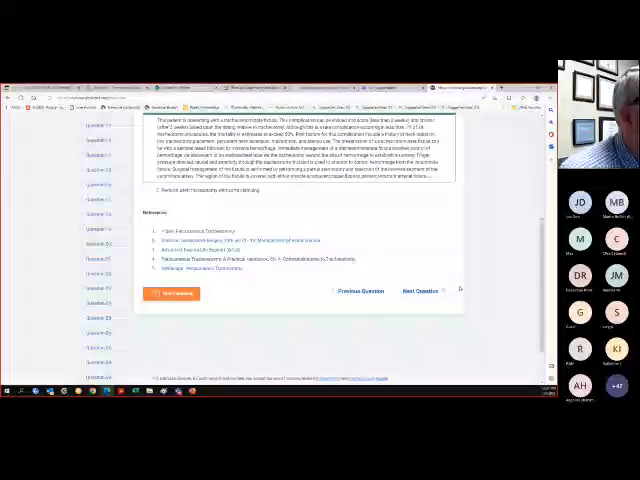
Step: Advance to question 10 and scroll through the explanation for correct choice D
click(411, 291)
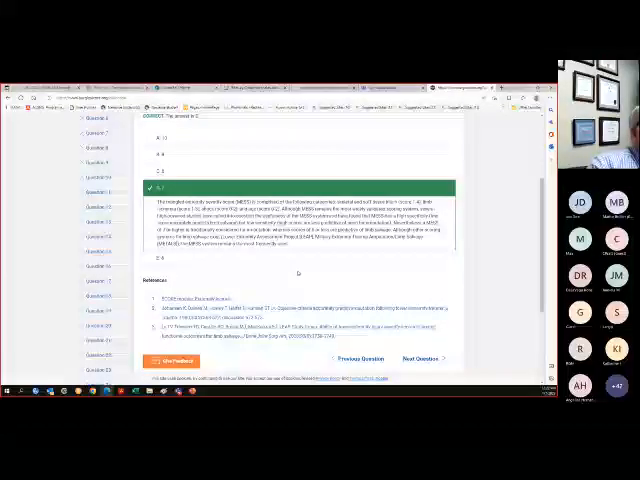
scroll(down, 3)
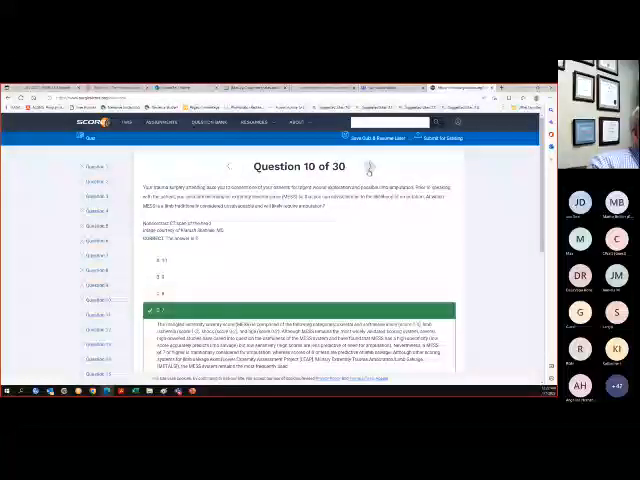
Step: Move to question 11, pick option A, and scroll to the explanation
click(368, 166)
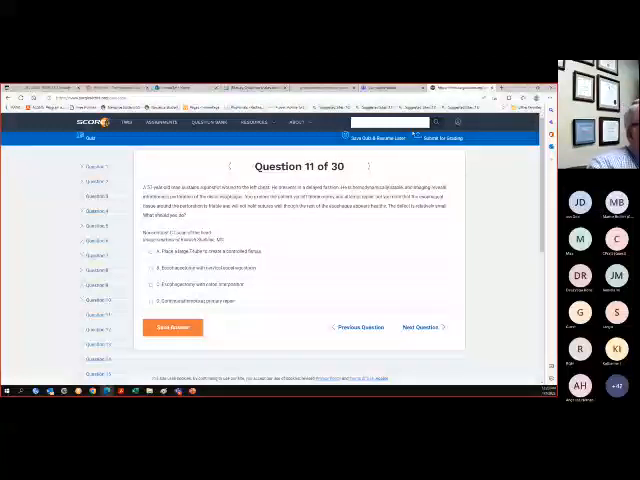
click(159, 252)
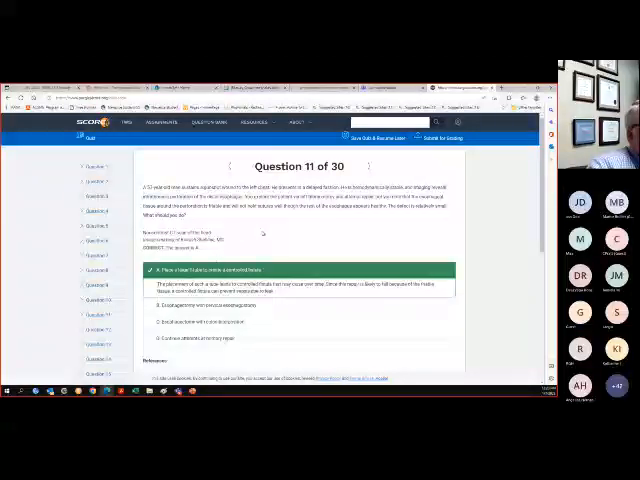
scroll(down, 3)
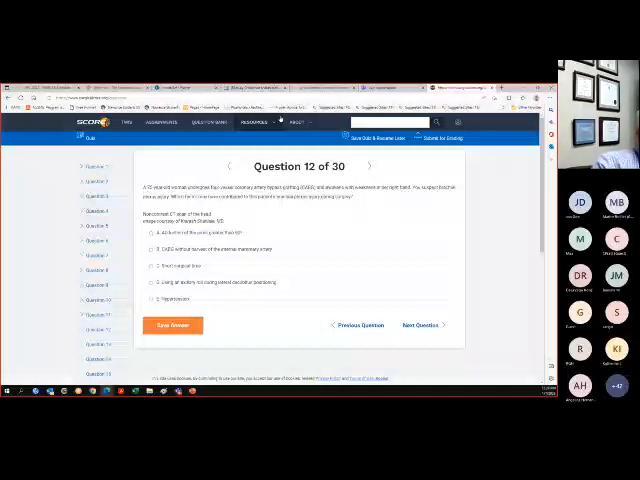
Step: Answer question 12 with choice A, submit it, and advance to question 13
click(160, 232)
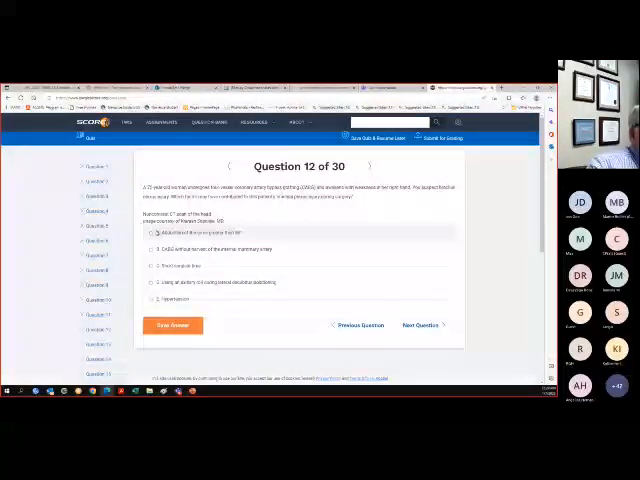
click(152, 232)
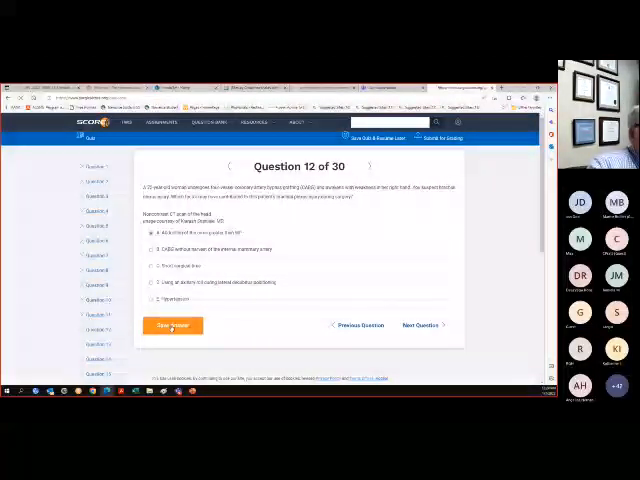
click(172, 325)
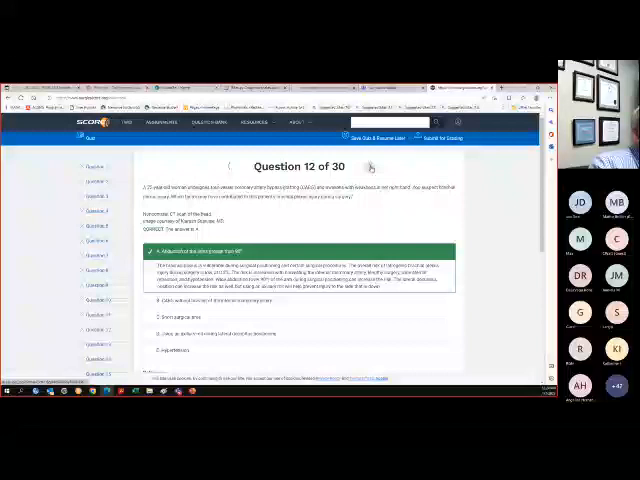
click(370, 166)
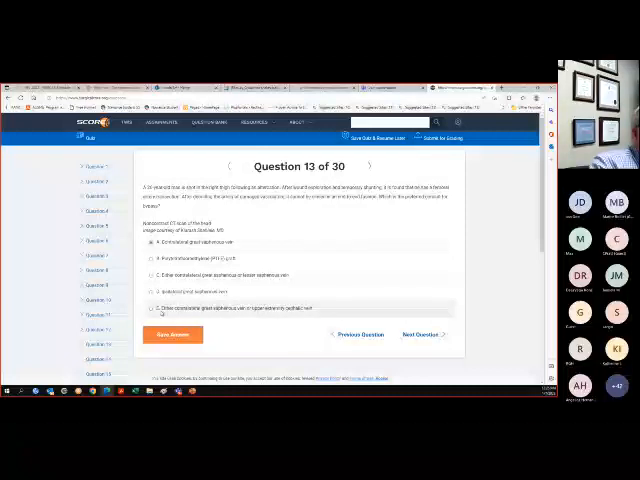
Step: Submit choice A, the contralateral great saphenous vein, for question 13 and advance
click(172, 334)
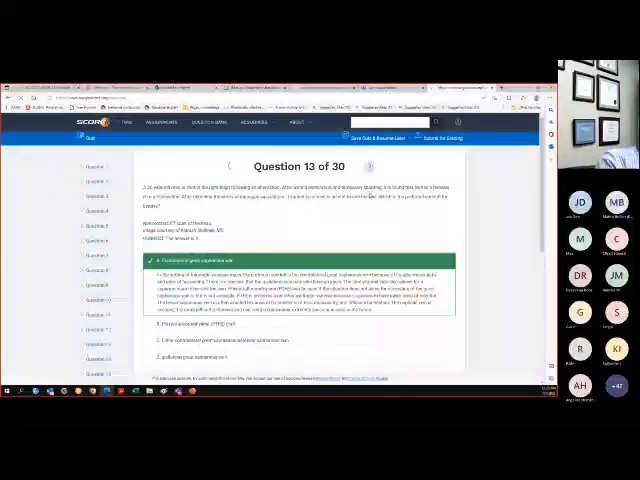
click(369, 166)
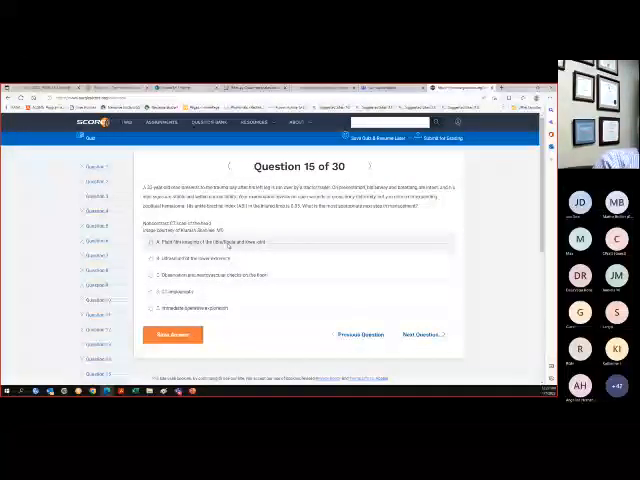
Step: Pick choice B, ultrasound of the lower extremity, for question 15
click(152, 242)
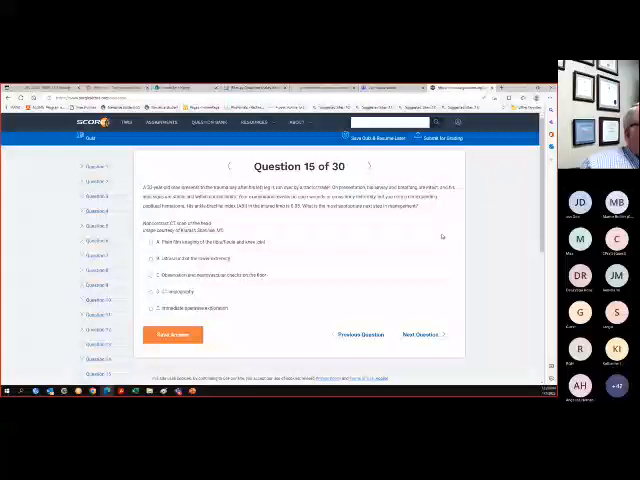
Step: Submit the question 15 answer and scroll through the explanation to the references
click(200, 242)
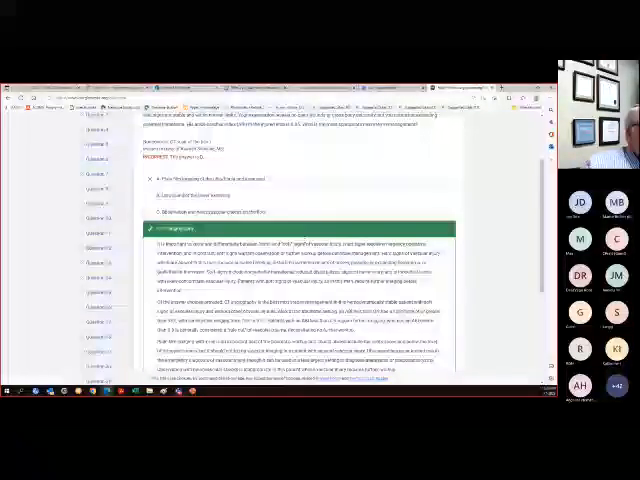
scroll(down, 3)
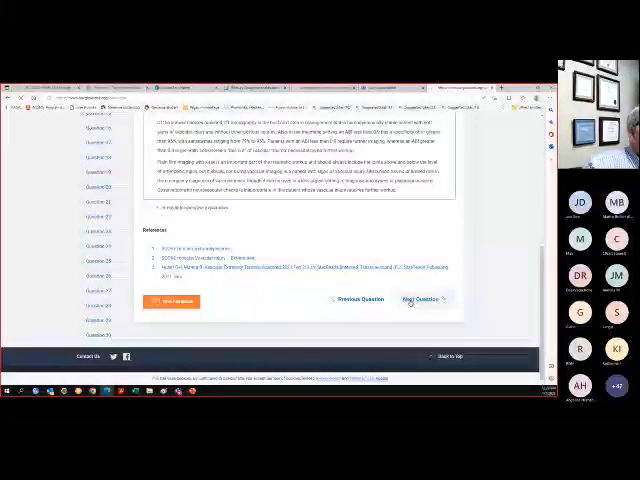
click(419, 299)
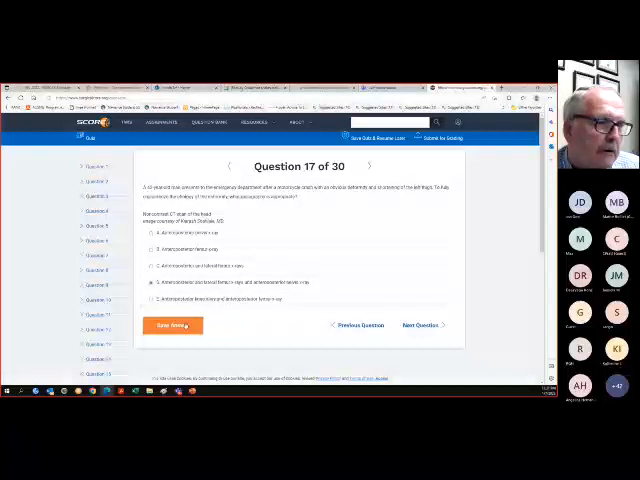
Step: Submit answer D for question 17
click(171, 325)
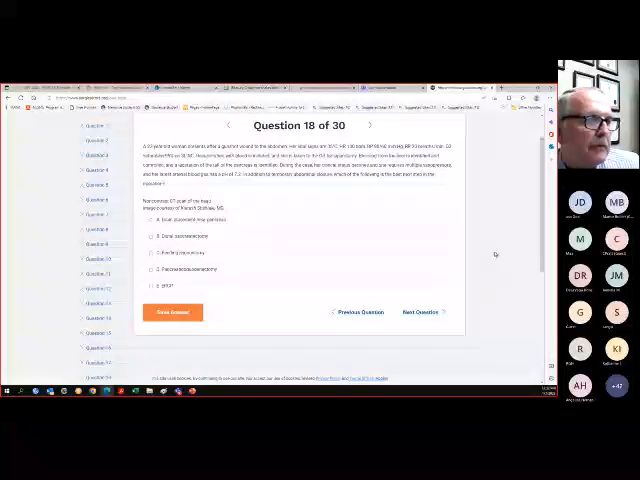
Step: Pick choice A for question 18, the gunshot-wound abdominal case
click(155, 221)
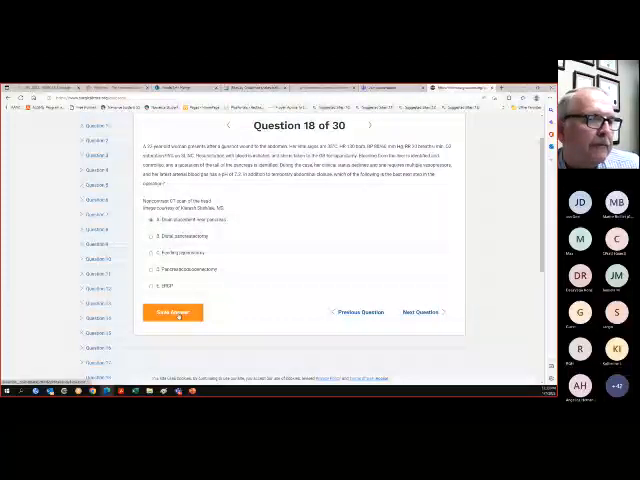
click(172, 311)
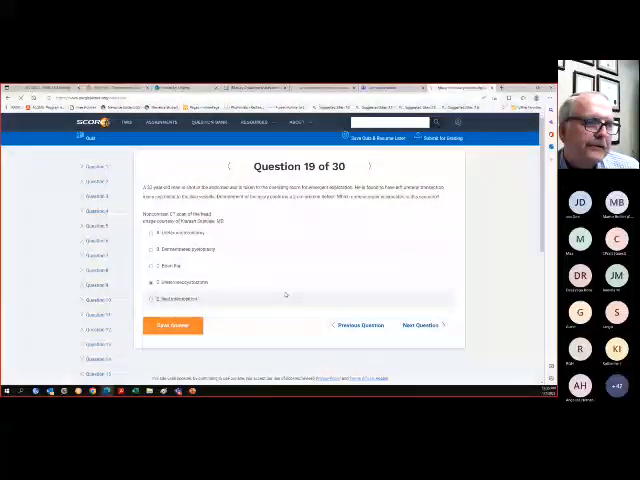
Step: Submit choice D, Ureteroneocystostomy, for grading on question 19
click(172, 325)
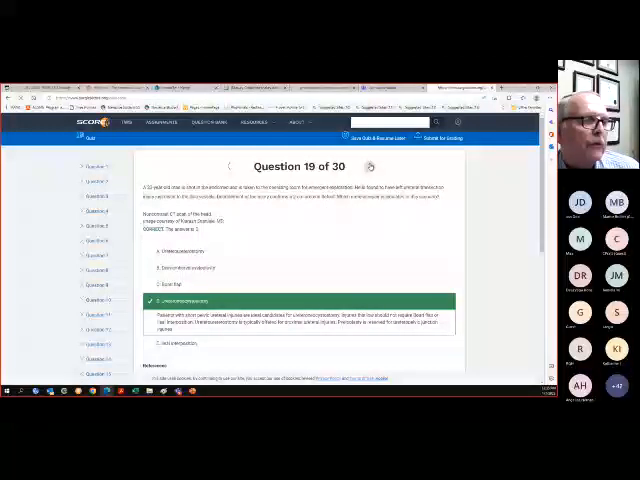
click(371, 166)
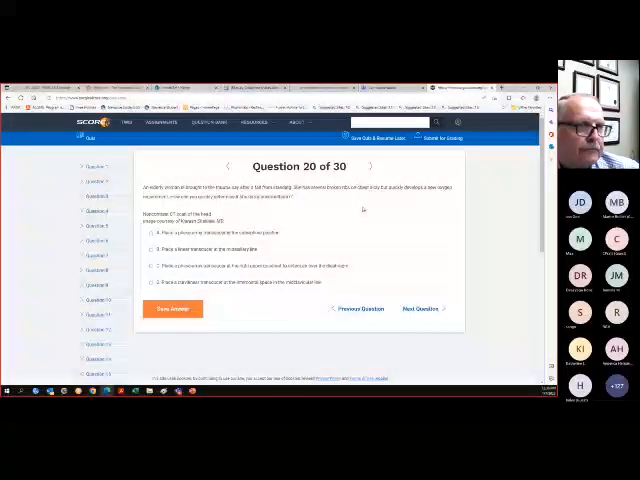
Step: Select an answer choice for question 20 to get it graded
click(152, 231)
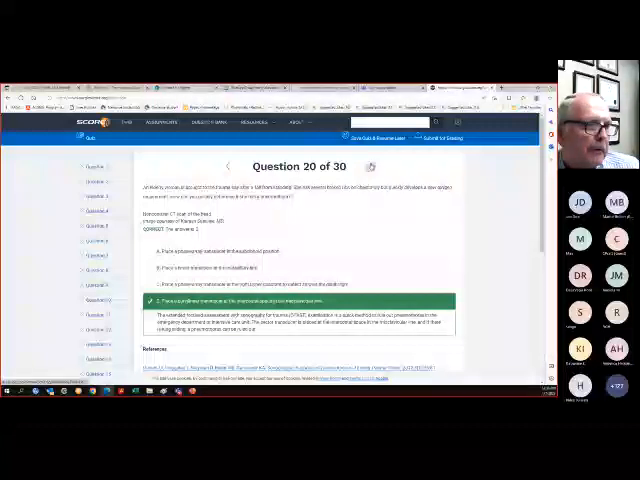
click(419, 355)
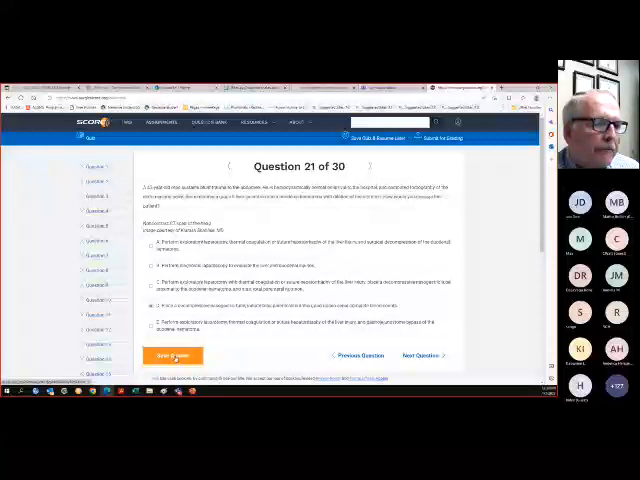
Step: Submit answer D for question 21 and scroll down to its explanation
click(171, 355)
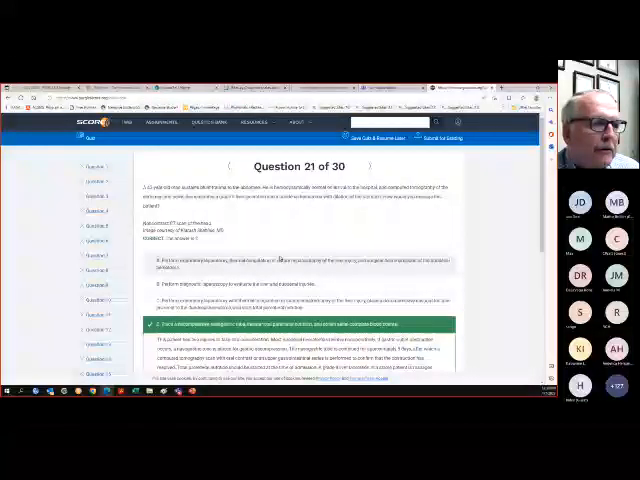
scroll(down, 3)
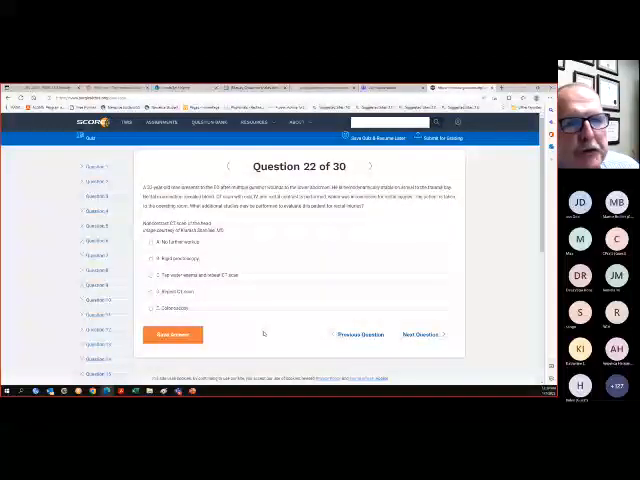
Step: Select option B, rigid proctoscopy, for question 22
click(152, 256)
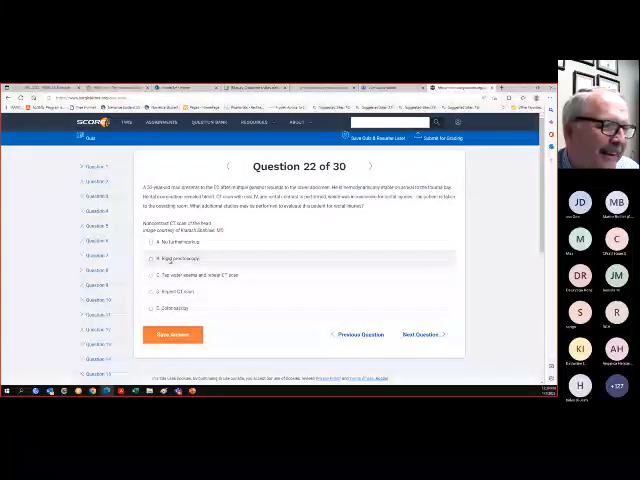
click(151, 261)
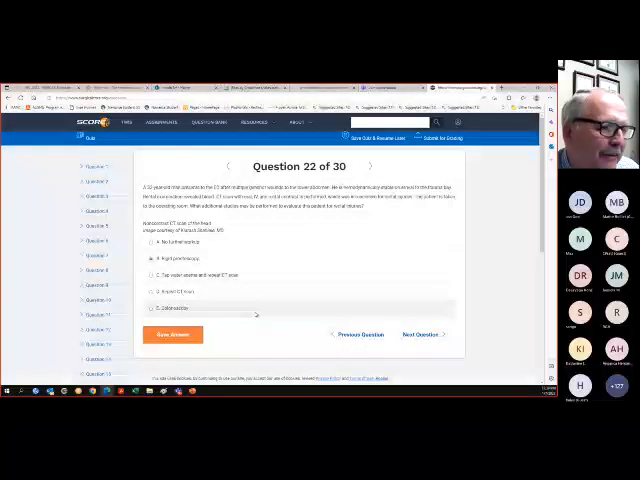
click(172, 333)
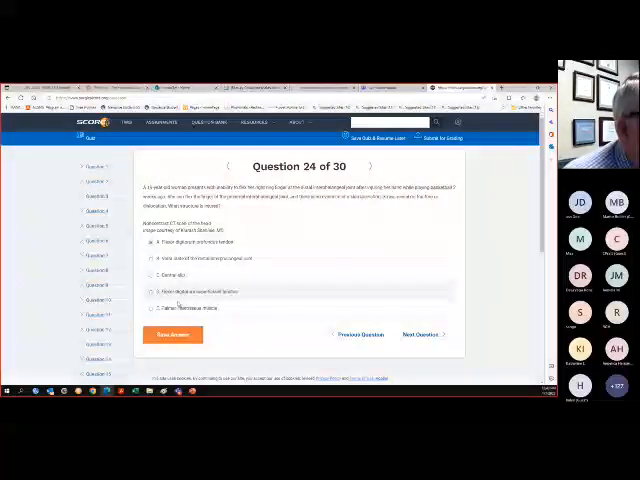
click(173, 333)
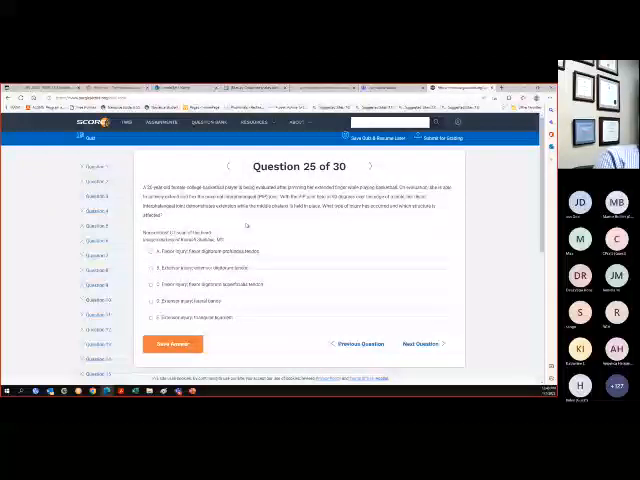
Step: Submit question 25's answer and scroll to its illustrated finger-diagram explanation
click(152, 251)
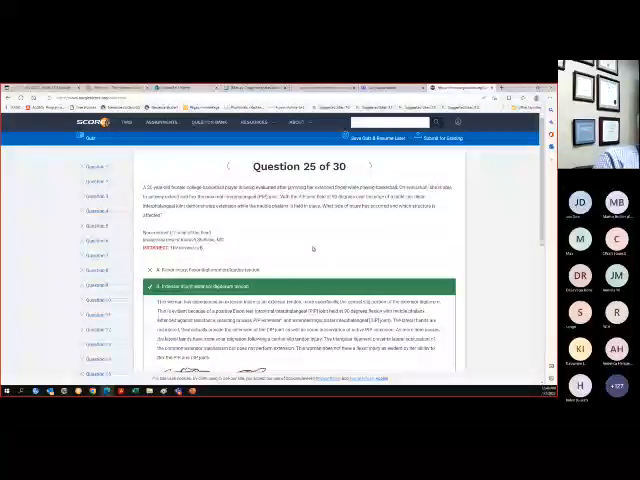
scroll(down, 3)
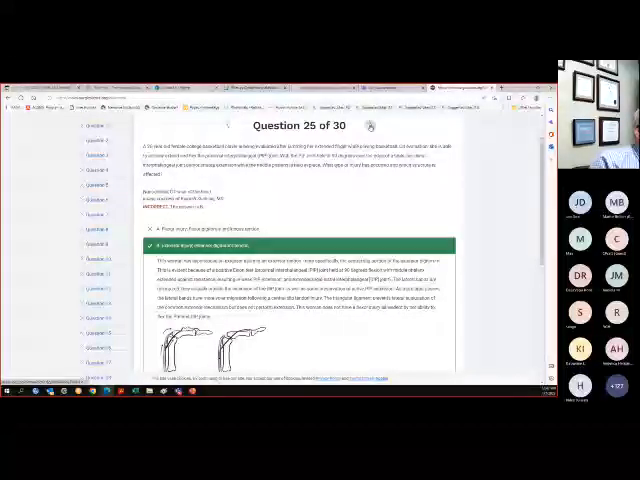
Step: Advance to question 26, the scaffolding-fall chest trauma case, and enlarge its chest X-ray
click(370, 166)
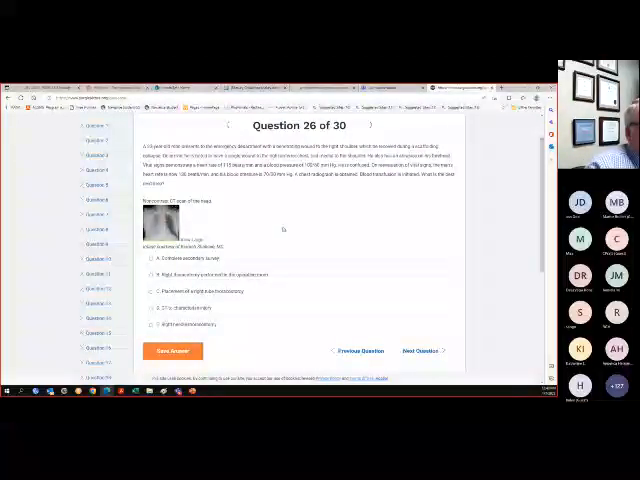
click(158, 222)
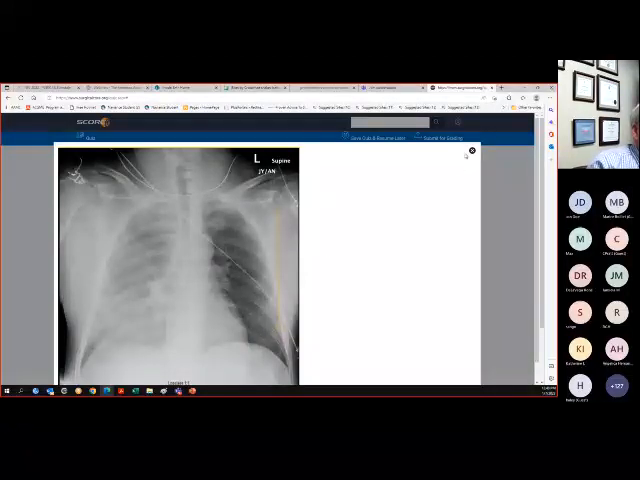
Step: Close the enlarged chest X-ray viewer on question 26
click(470, 151)
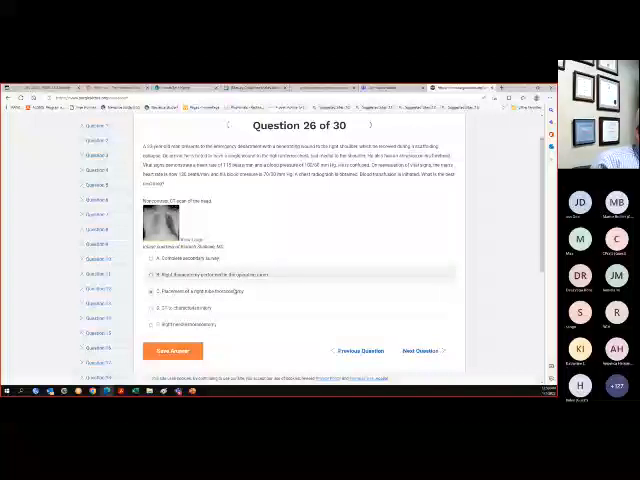
Step: Save question 26's answer, right tube thoracostomy, and scroll through the explanation
click(172, 351)
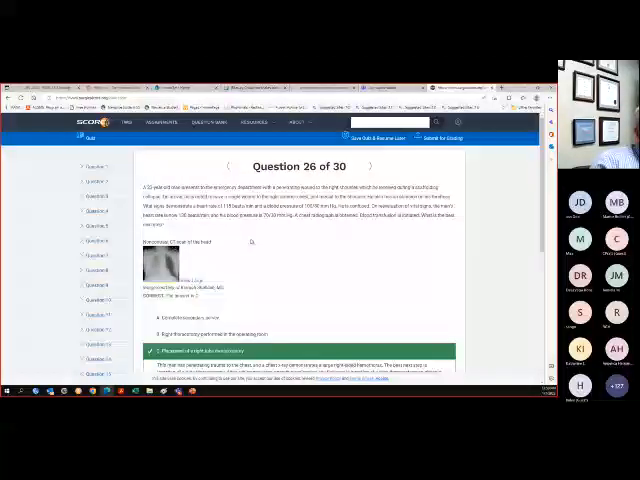
scroll(down, 3)
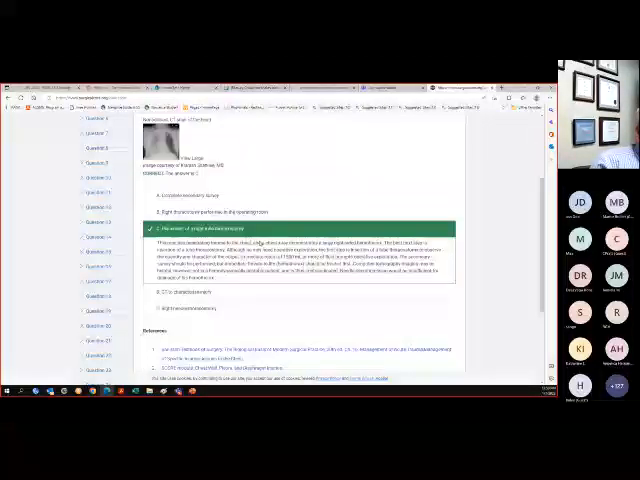
scroll(down, 3)
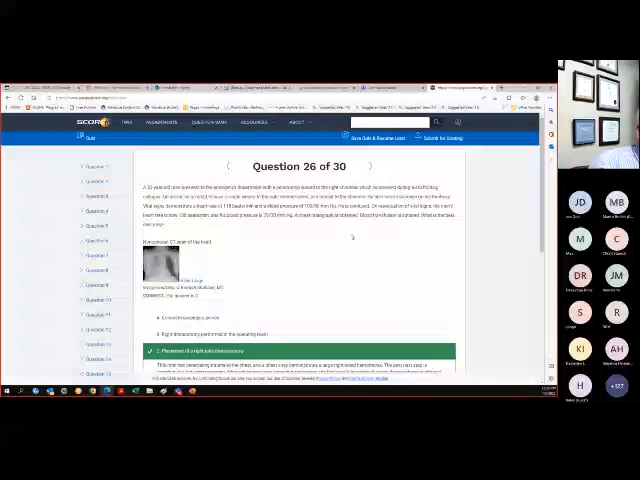
mouse_move(410, 265)
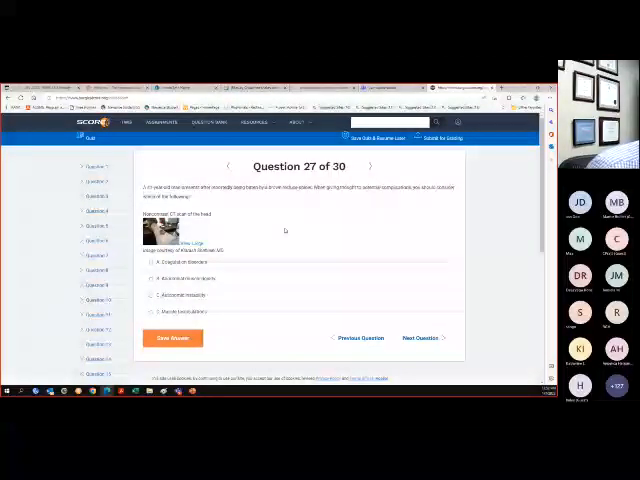
mouse_move(295, 246)
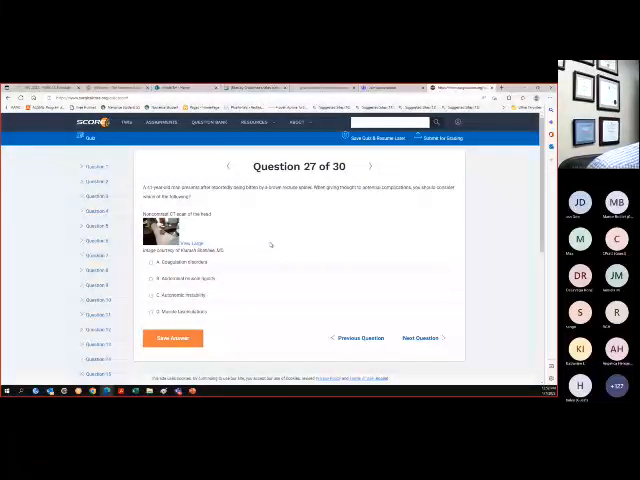
Step: Answer question 27 with choice A, coagulation disorders
click(157, 262)
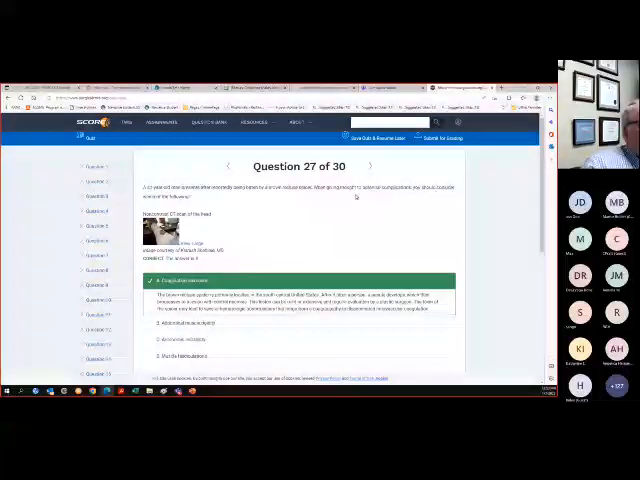
click(371, 165)
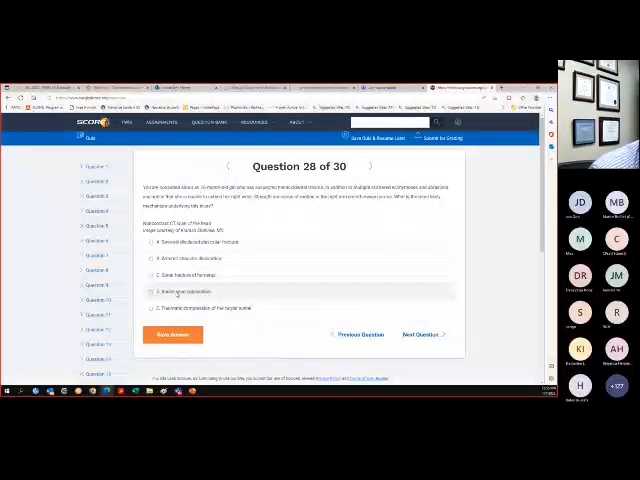
Step: Pick an answer for question 28 and move on to question 29
click(170, 275)
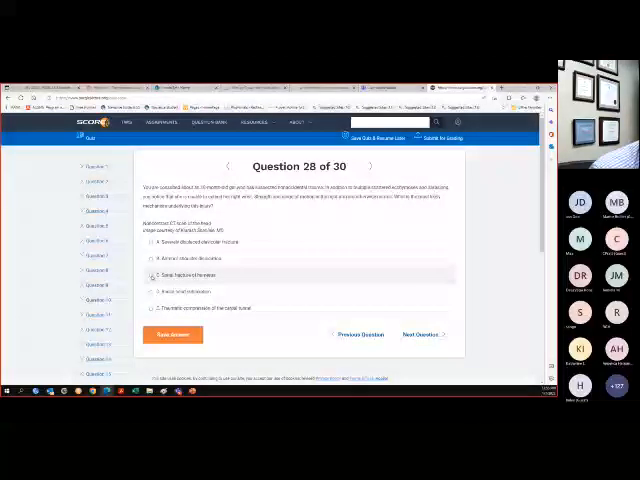
click(172, 334)
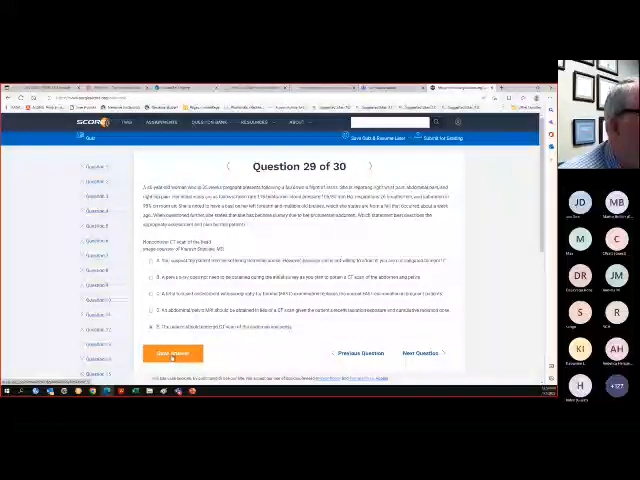
Step: Check question 29's answer, choice E contrast abdominal-pelvic CT, to reveal its explanation
click(172, 353)
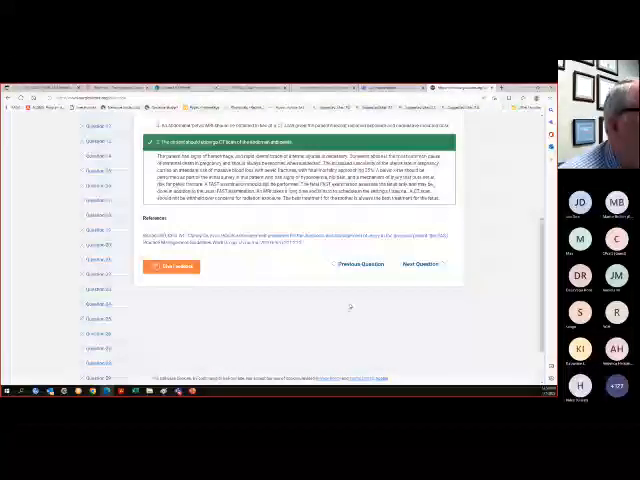